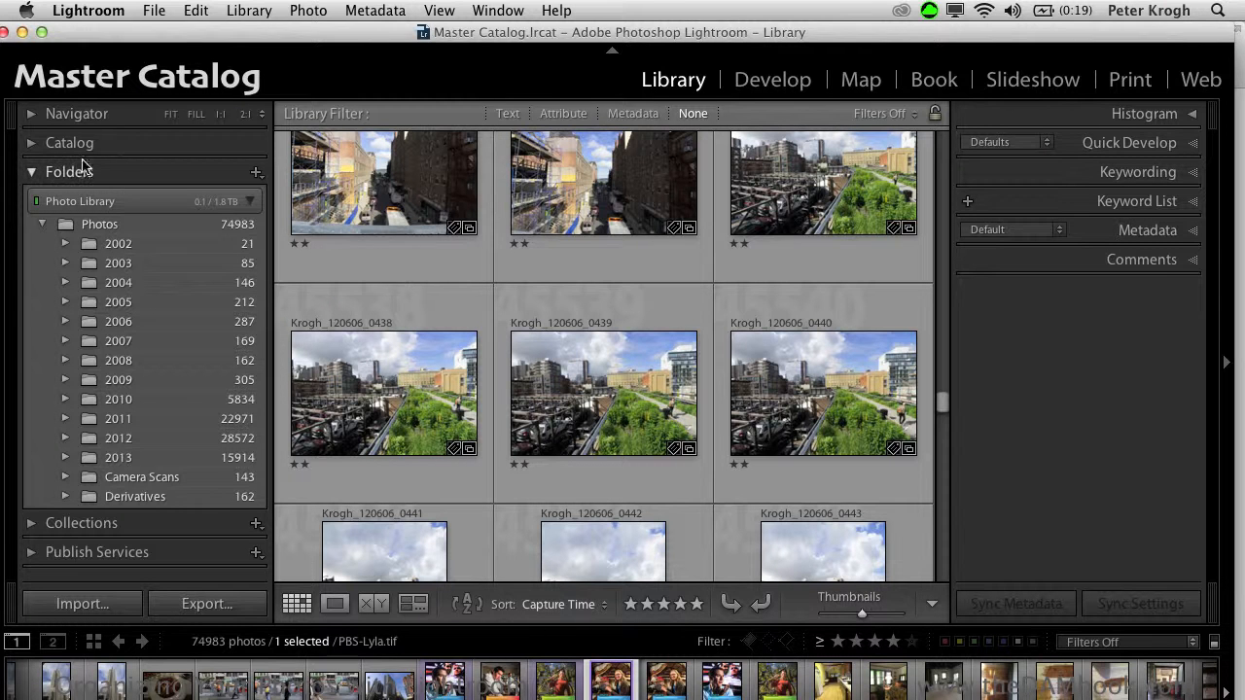
{"action": "mouse_move", "coordinate": [145, 148]}
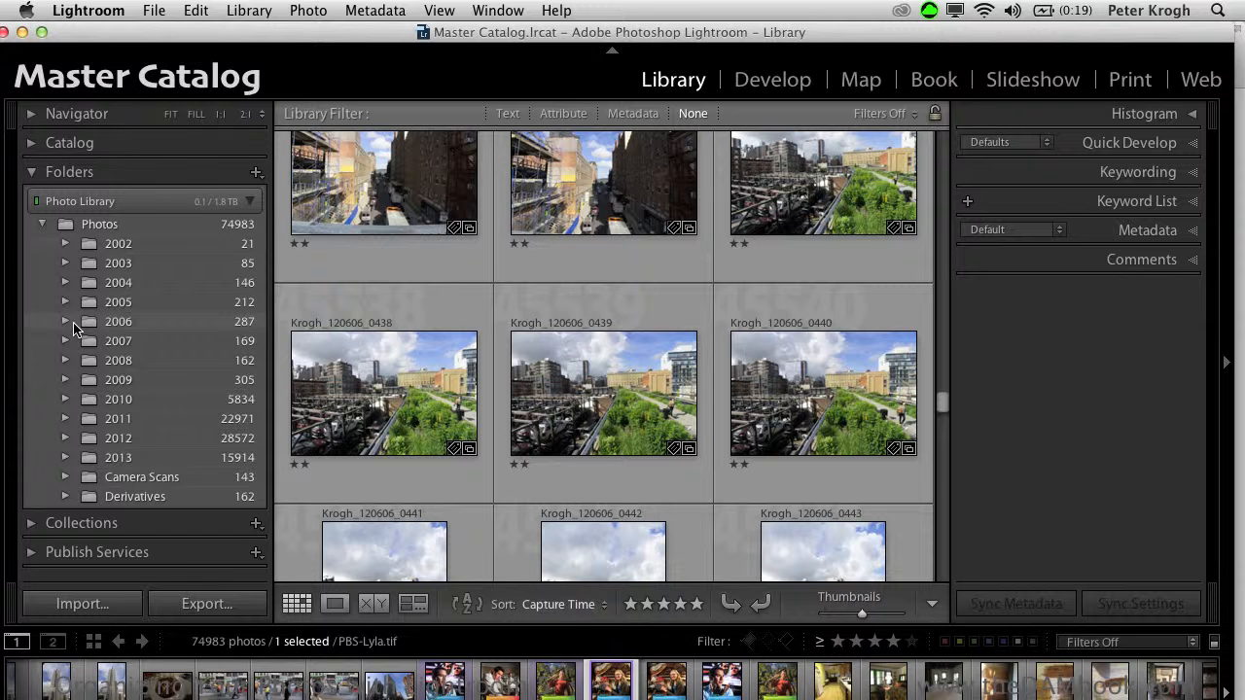
{"action": "mouse_move", "coordinate": [101, 377]}
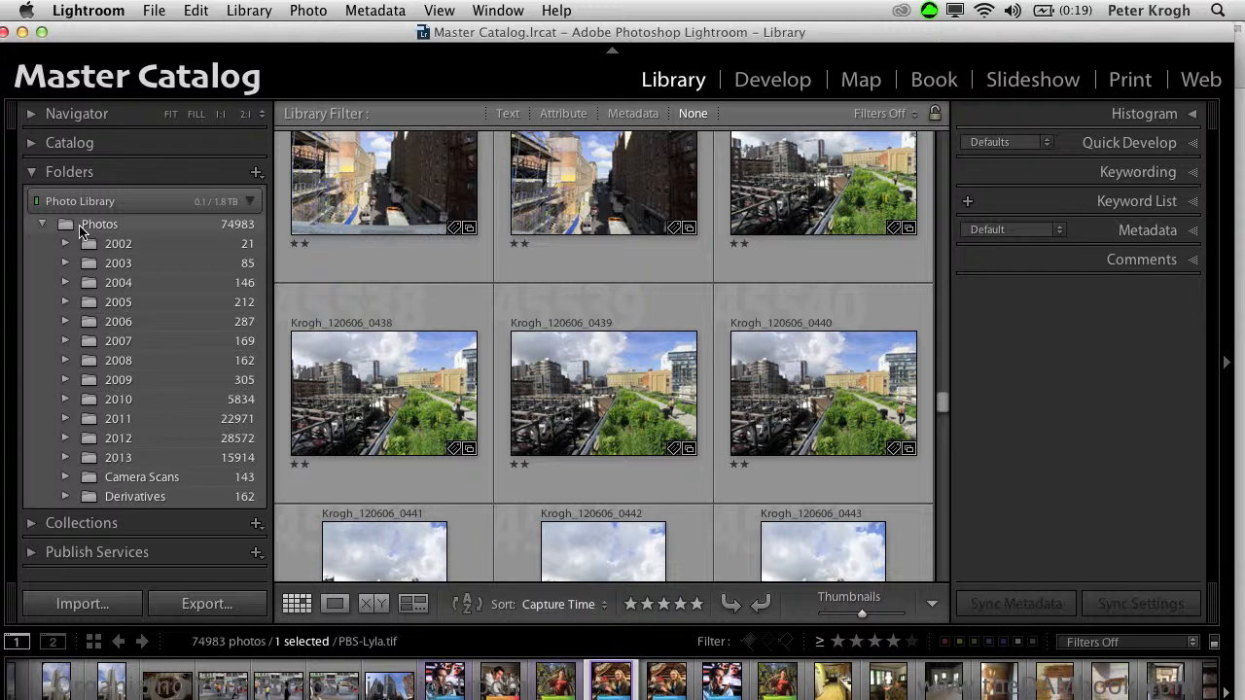
Collapse the Folders panel so only the left panel headings remain.
{"action": "left_click", "coordinate": [70, 171]}
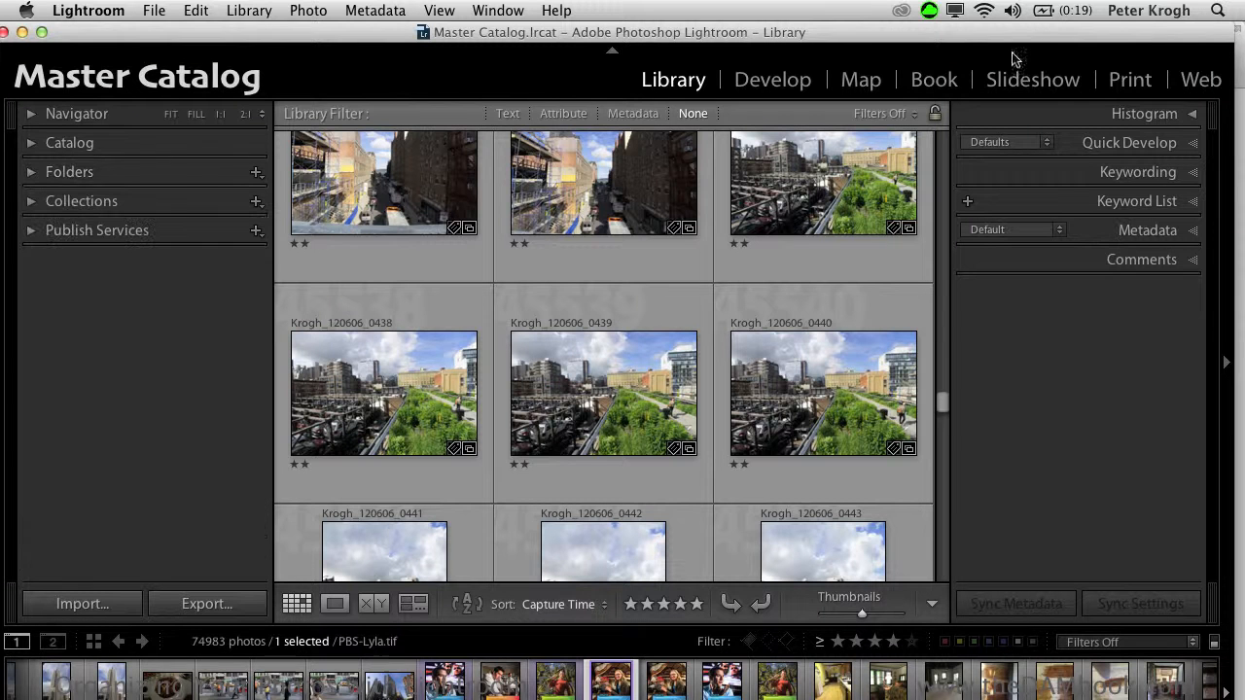
Expand the Keyword List showing Events, Jobs, People, Travel, with the Events group collapsed.
{"action": "left_click", "coordinate": [1136, 201]}
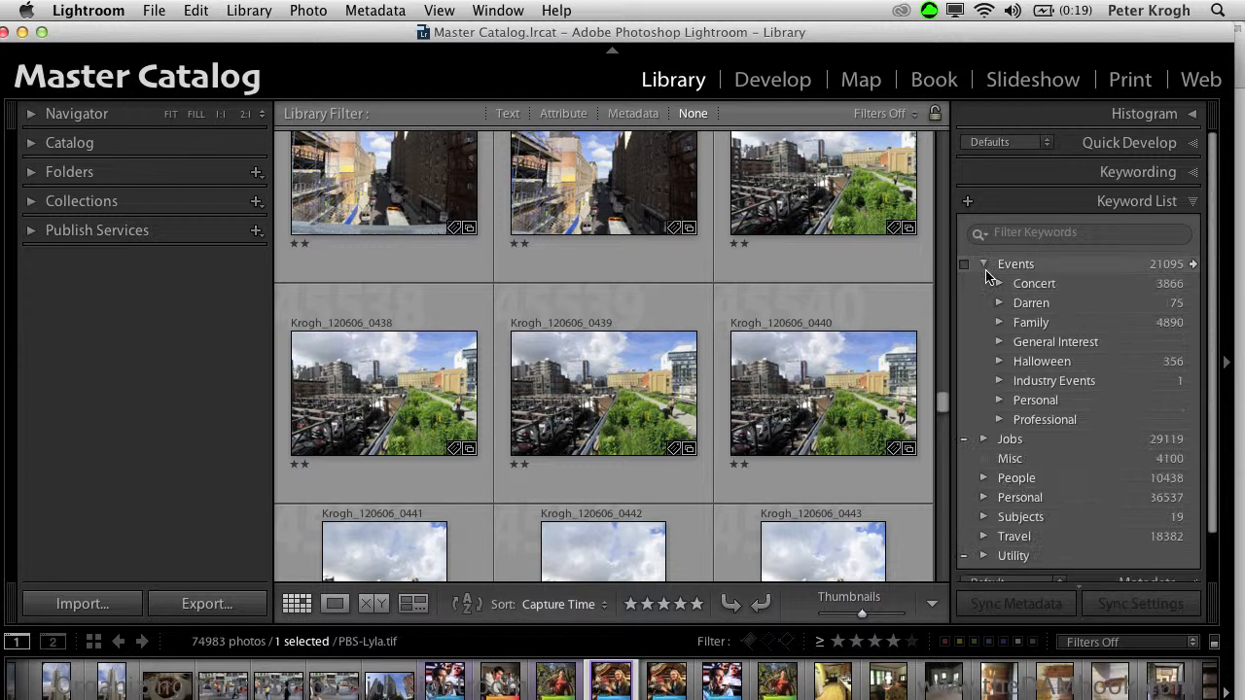
{"action": "left_click", "coordinate": [984, 264]}
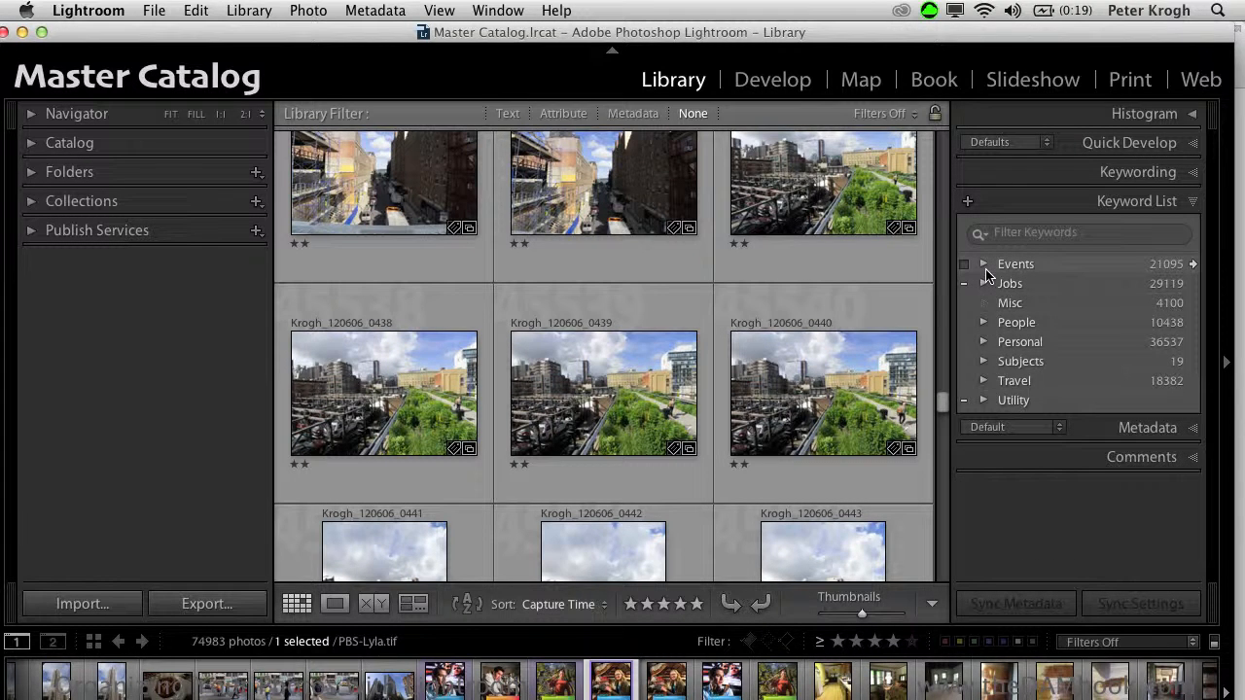
{"action": "left_click", "coordinate": [439, 12]}
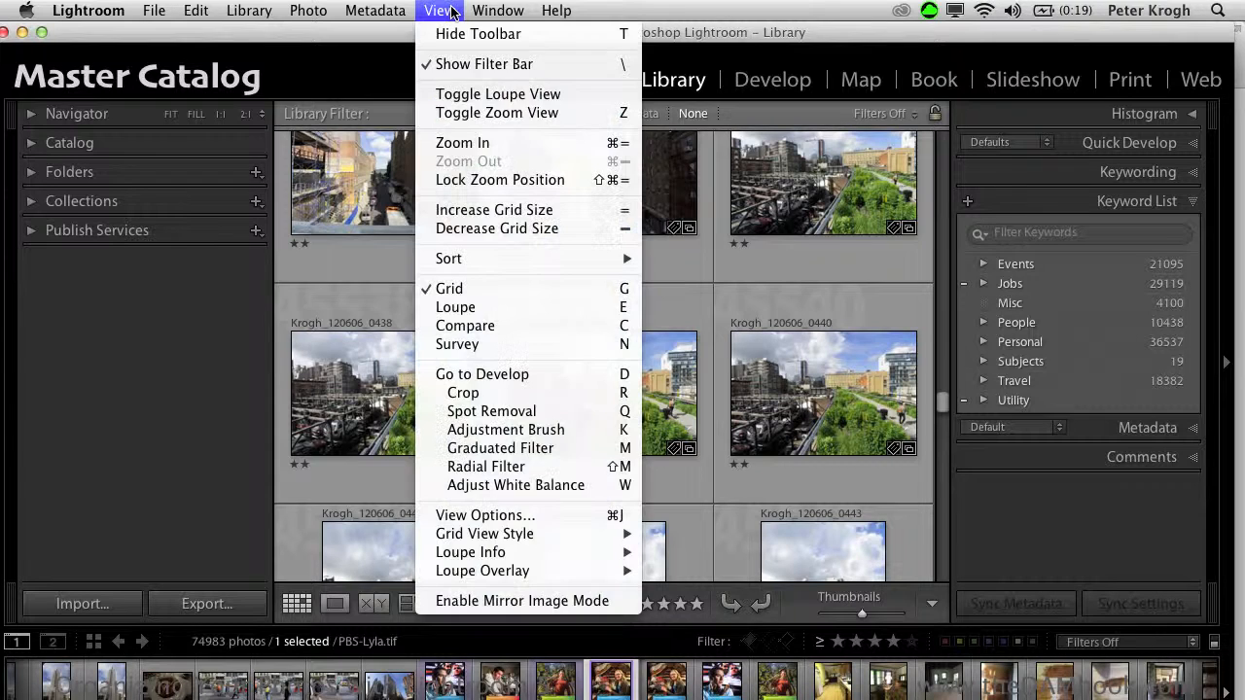
Show the Library Filter bar in Metadata mode with Date, Camera and Label columns, and expand Collections.
{"action": "left_click", "coordinate": [482, 62]}
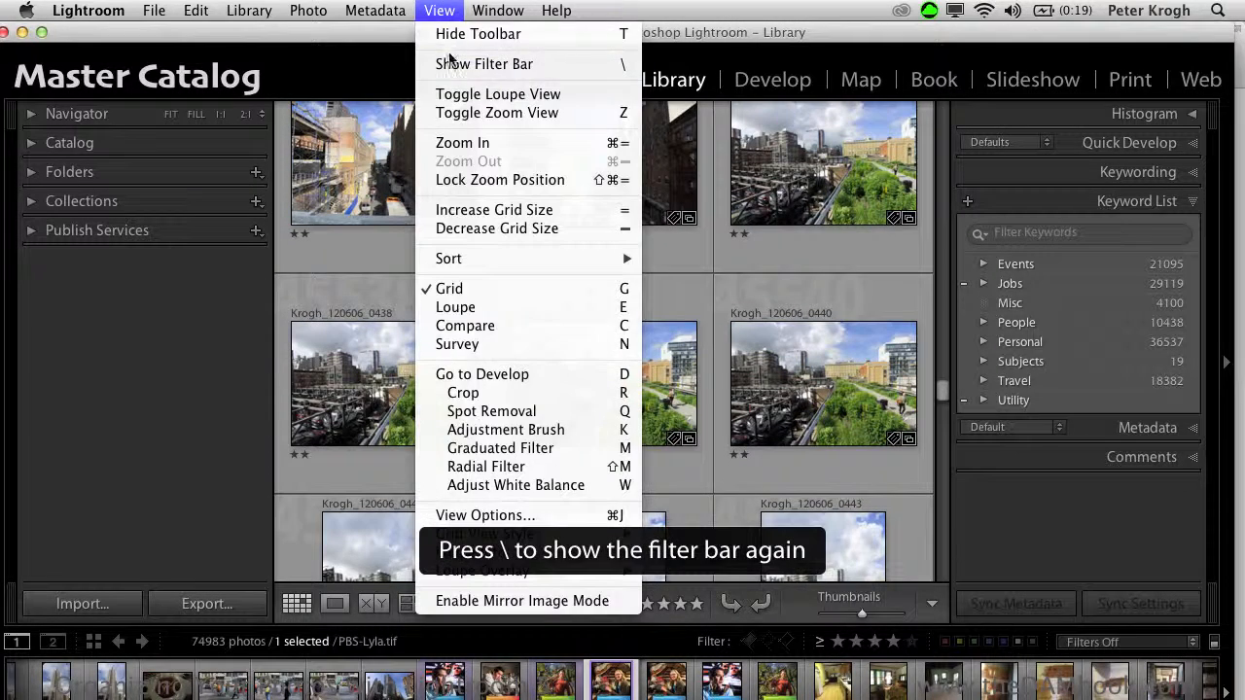
{"action": "left_click", "coordinate": [484, 63]}
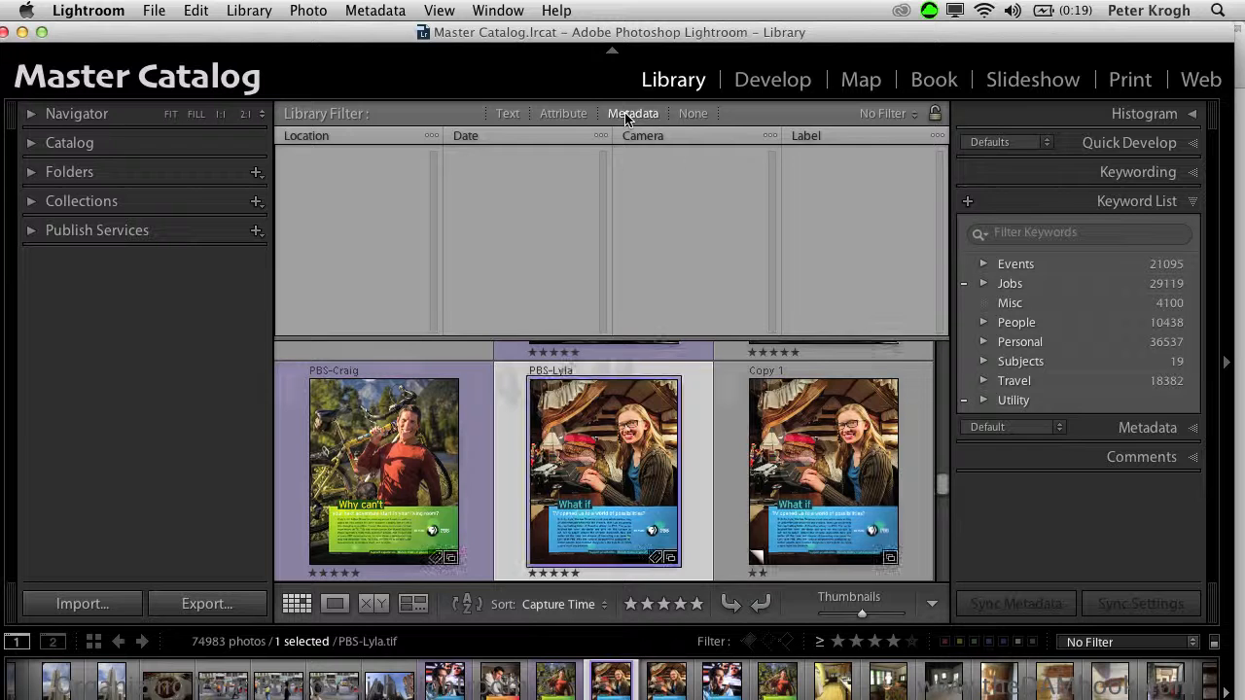
{"action": "left_click", "coordinate": [634, 113]}
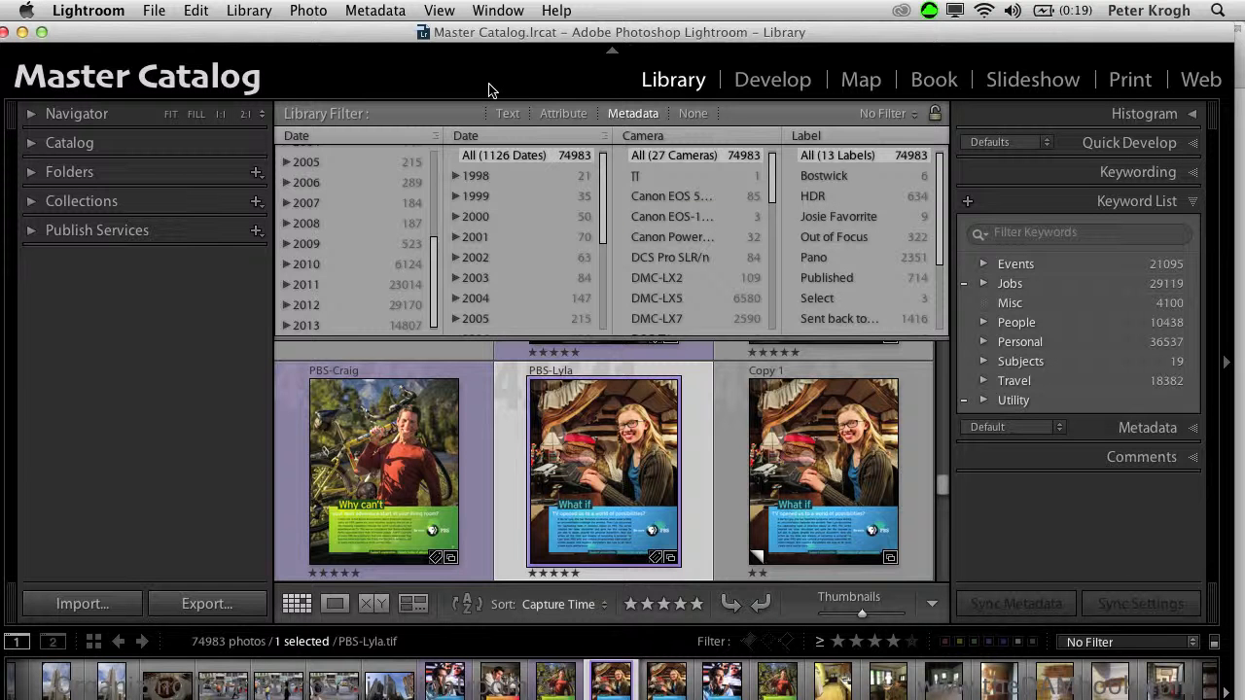
{"action": "left_click", "coordinate": [31, 201]}
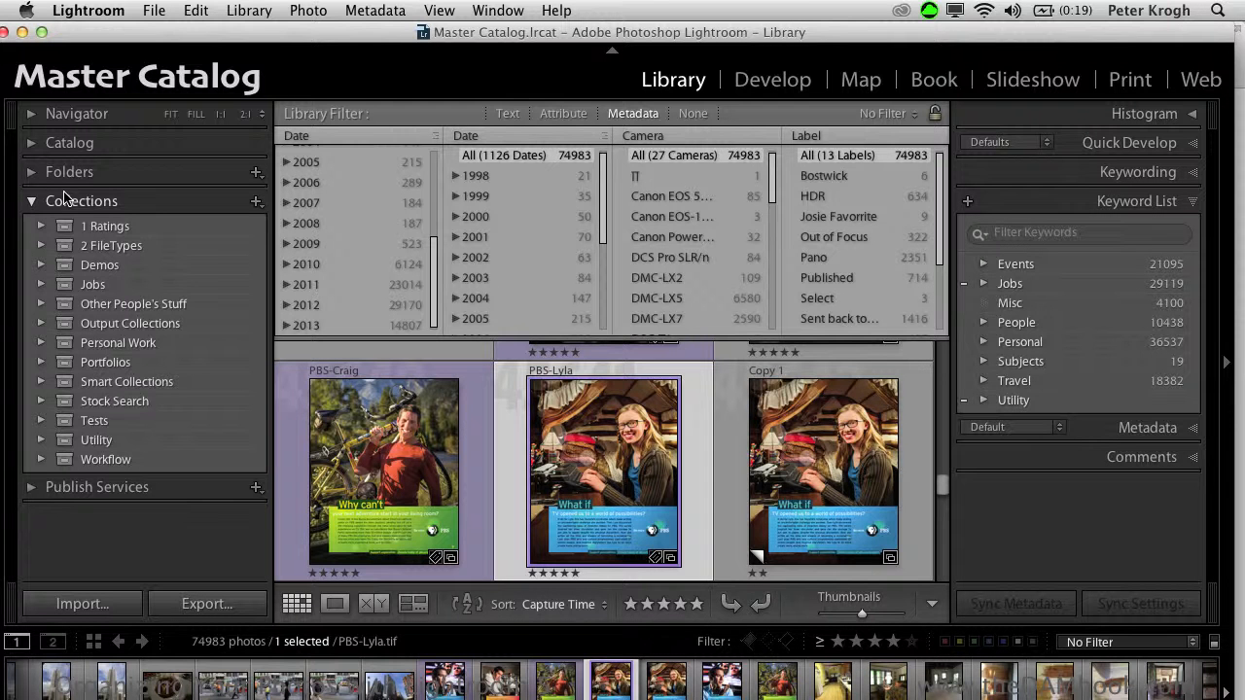
Browse the Portfolios set and its BW Final collection, then expand the Jobs collection set.
{"action": "left_click", "coordinate": [41, 362]}
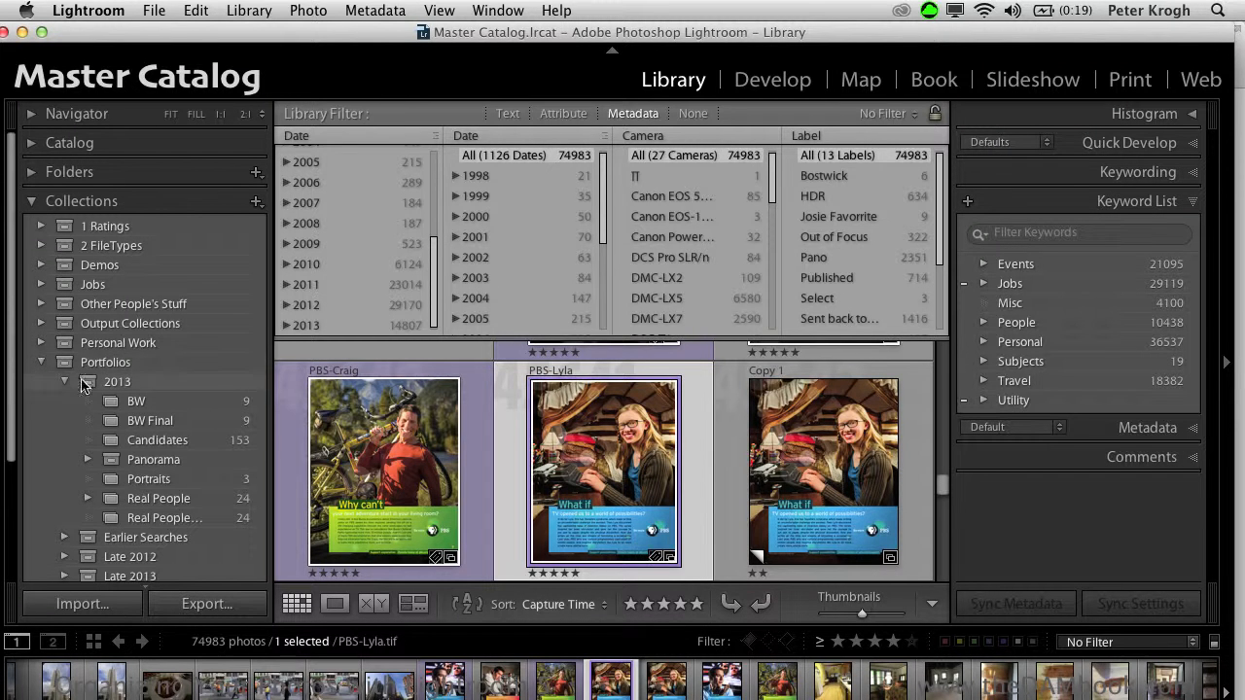
{"action": "left_click", "coordinate": [149, 420]}
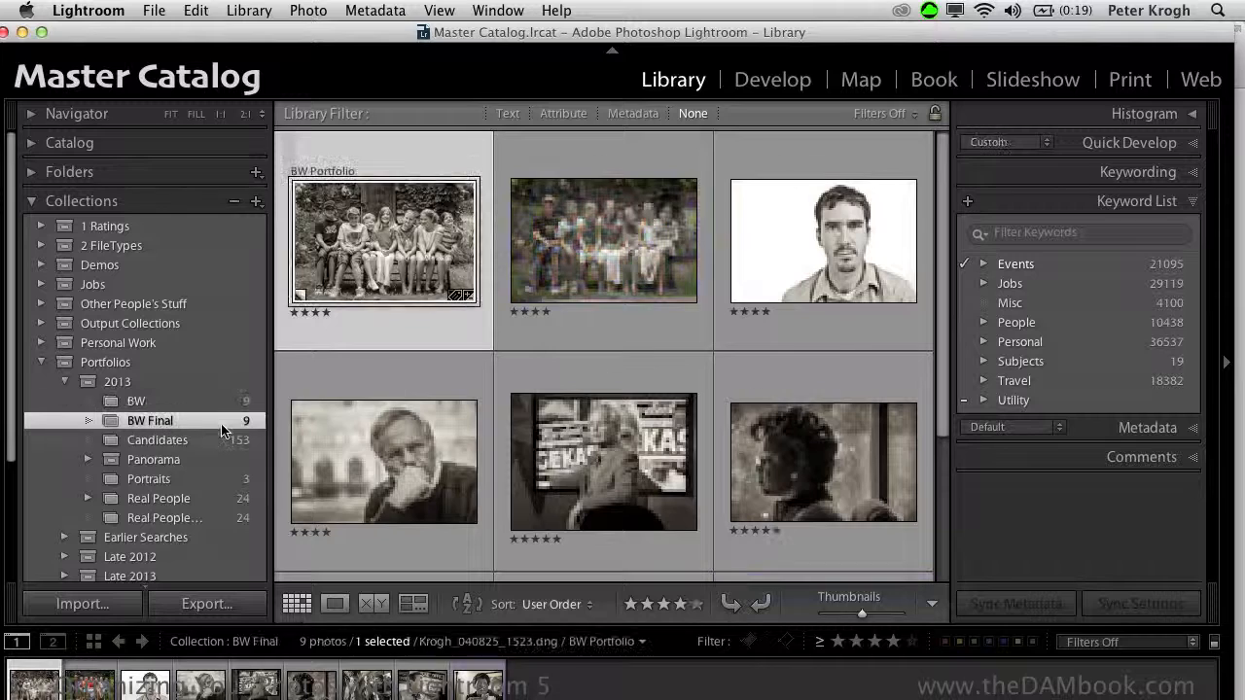
{"action": "left_click", "coordinate": [105, 362]}
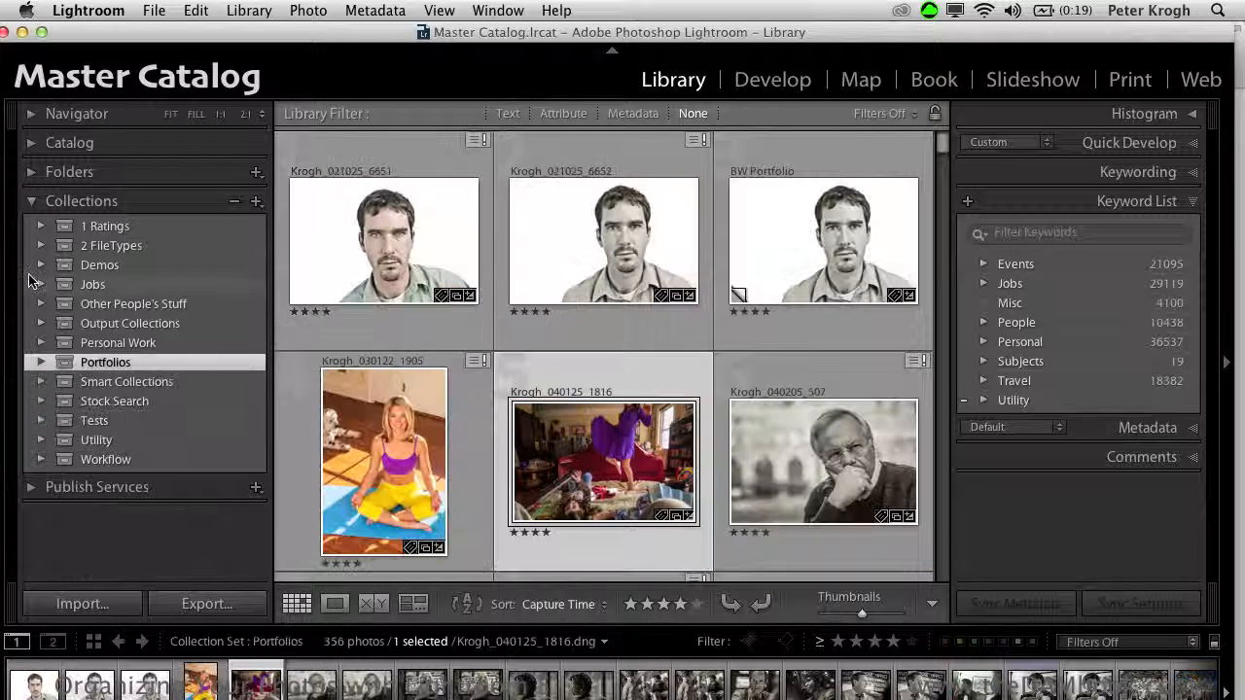
{"action": "left_click", "coordinate": [42, 284]}
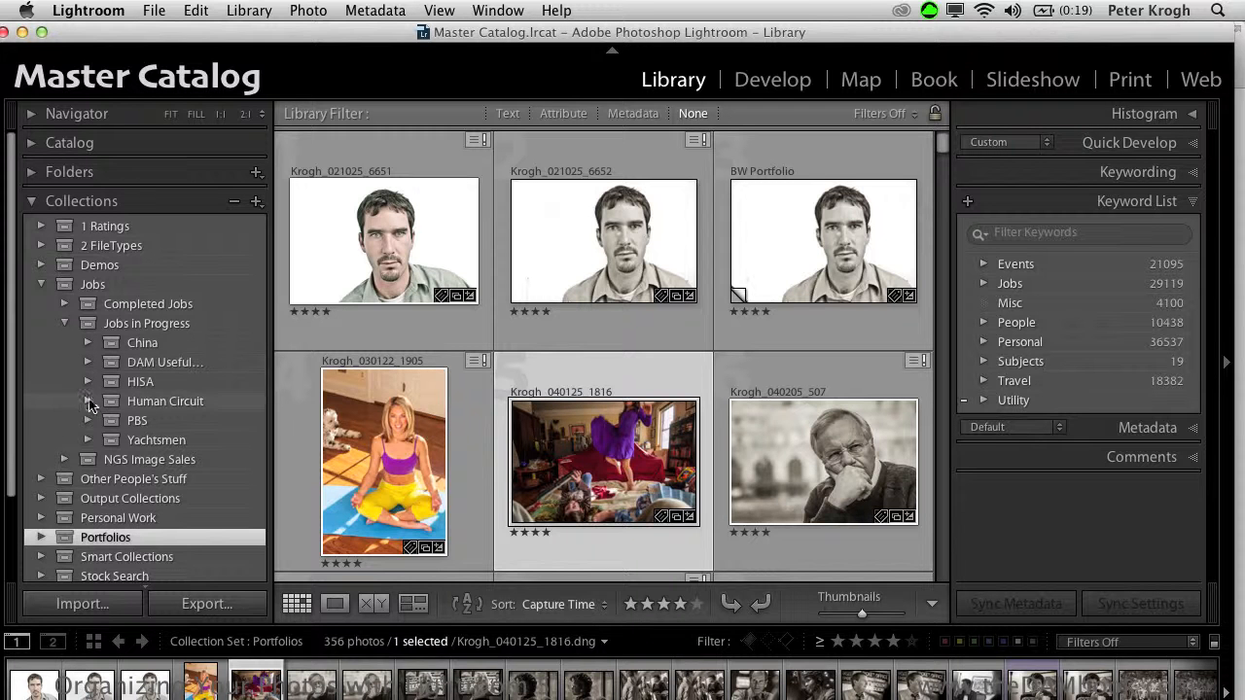
Drill into PBS - Be Inspired and view a subject's All Proofs, then the six-photo Client Selects.
{"action": "left_click", "coordinate": [88, 420]}
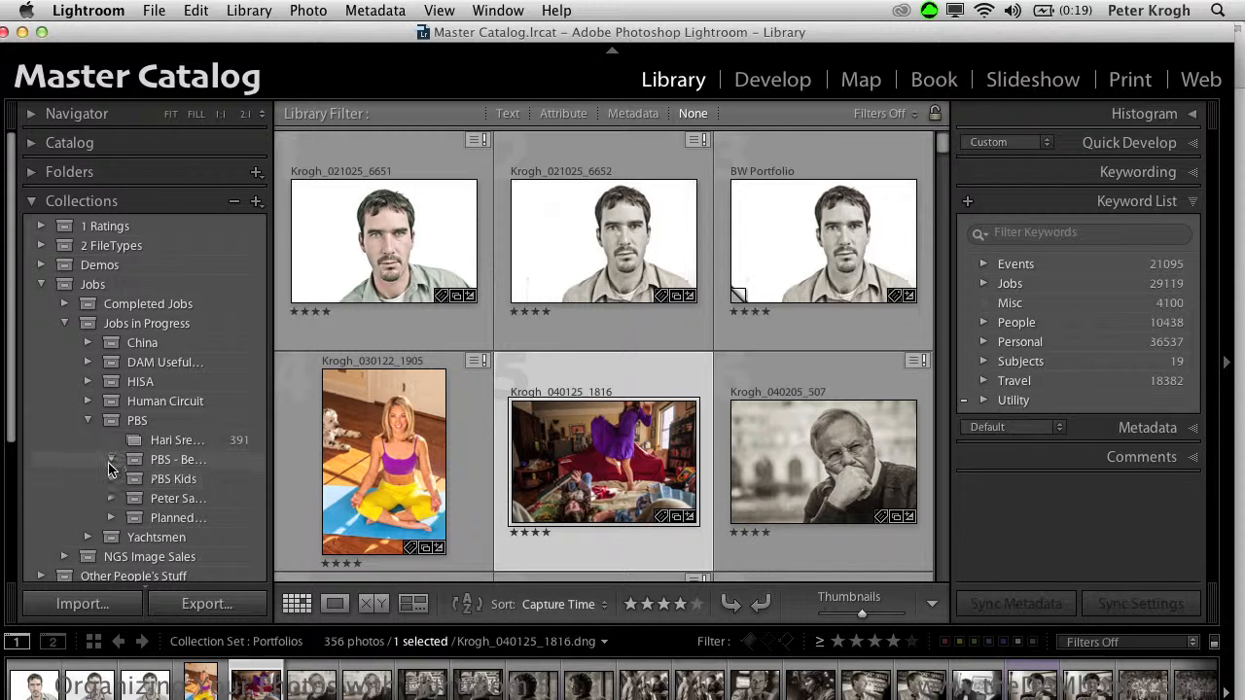
{"action": "left_click", "coordinate": [110, 459]}
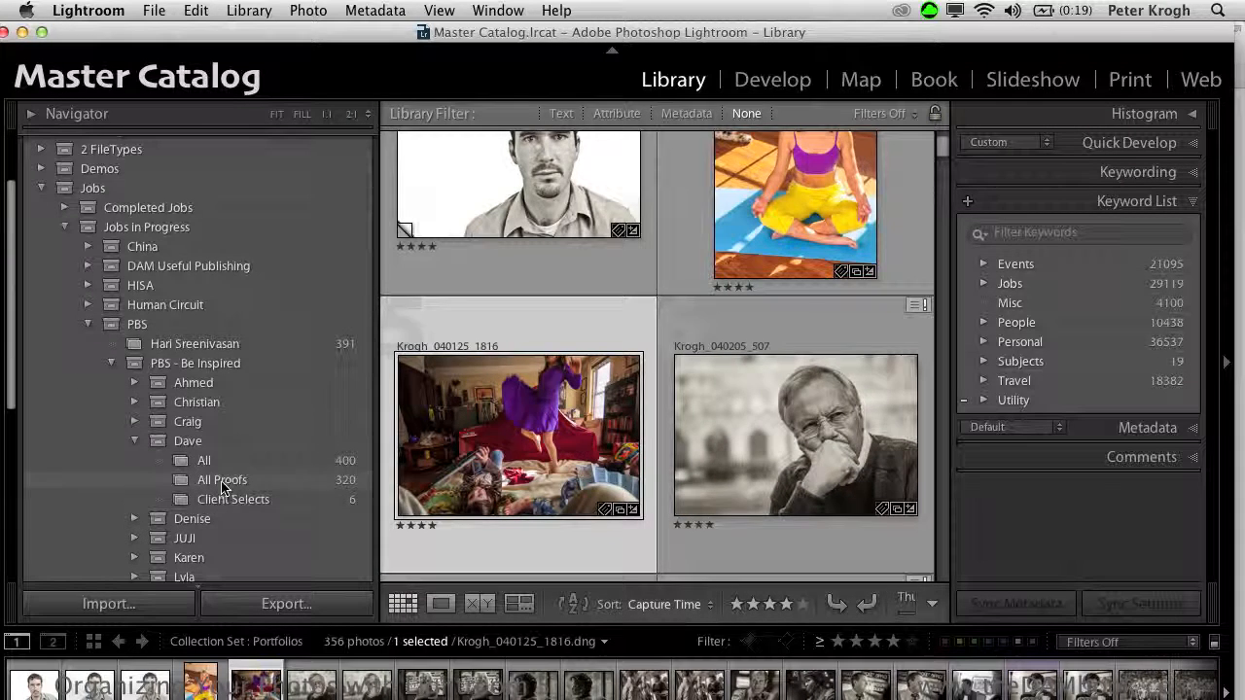
{"action": "left_click", "coordinate": [222, 478]}
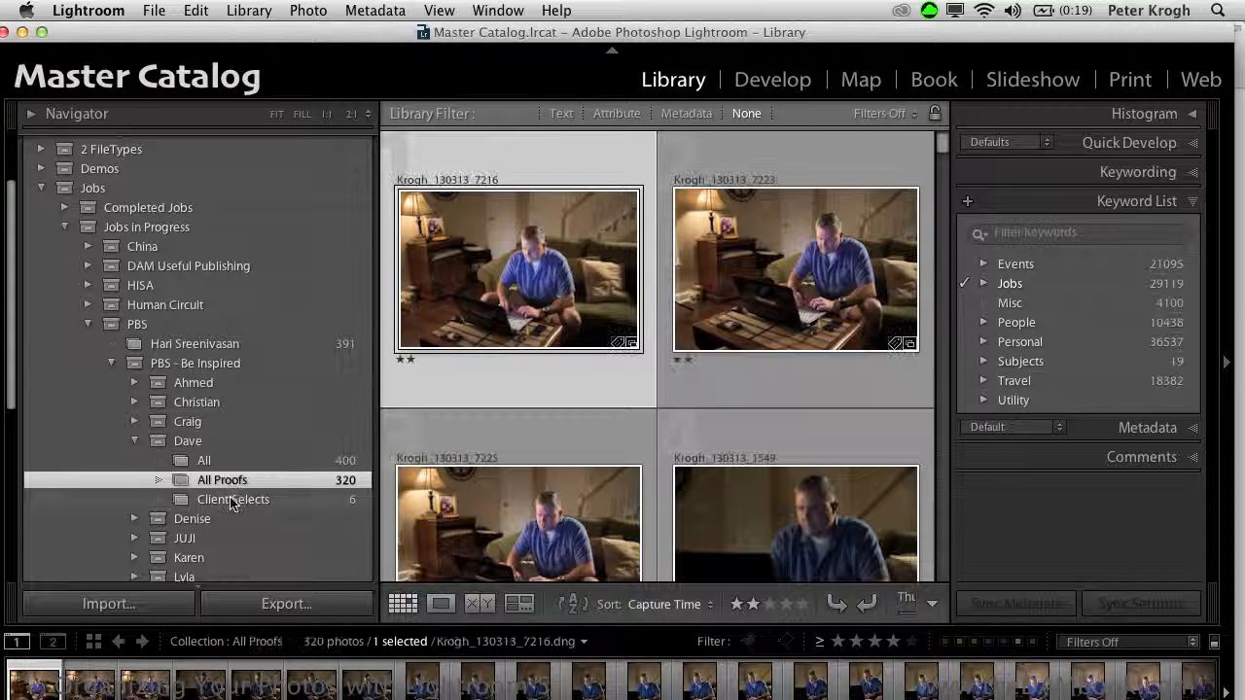
{"action": "left_click", "coordinate": [233, 498]}
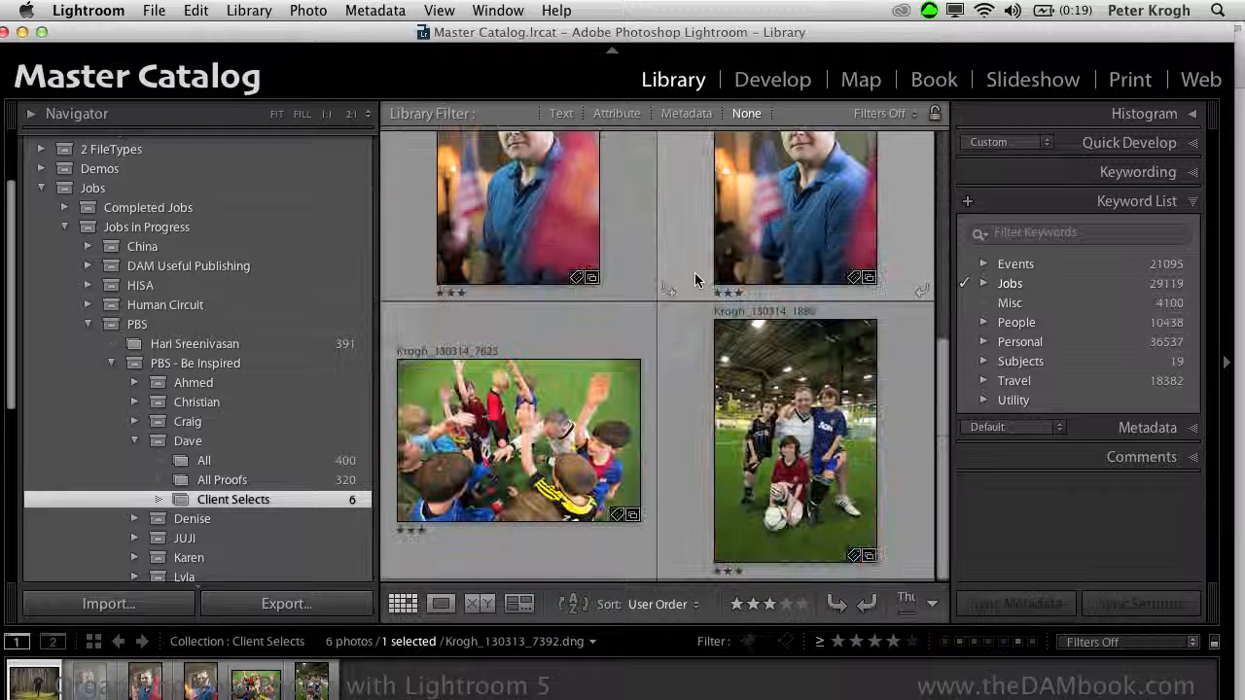